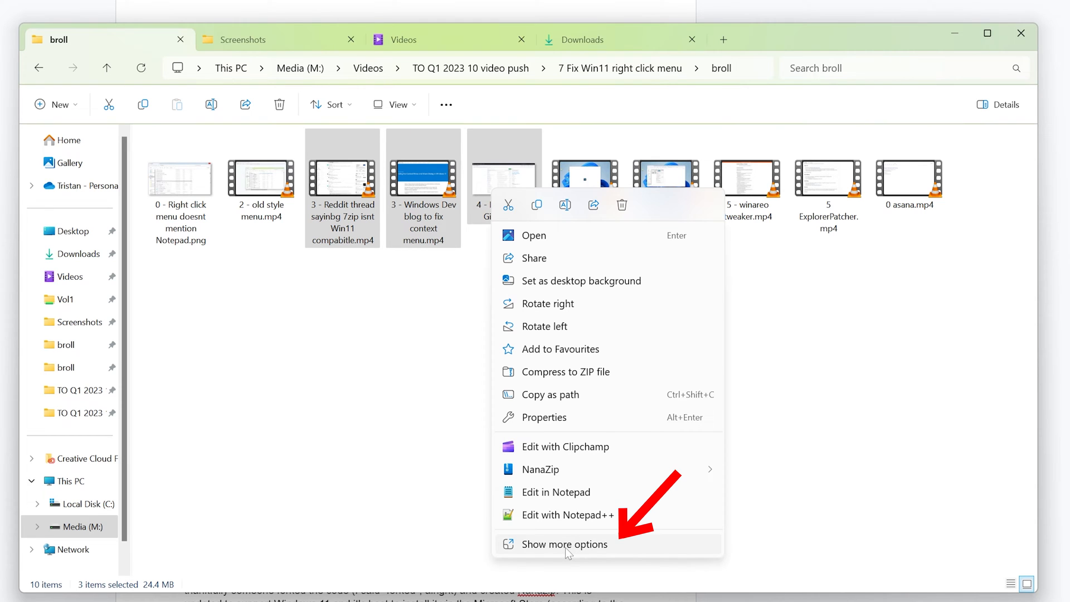
Show the classic context menu for the three broll videos and expand its 7-Zip submenu.
left_click(565, 544)
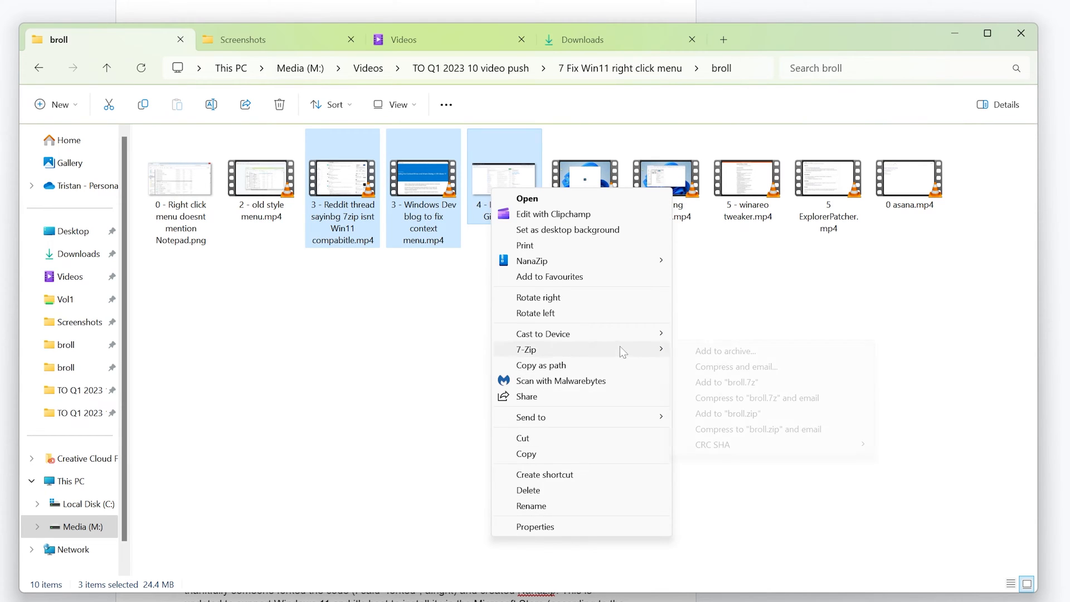
left_click(726, 351)
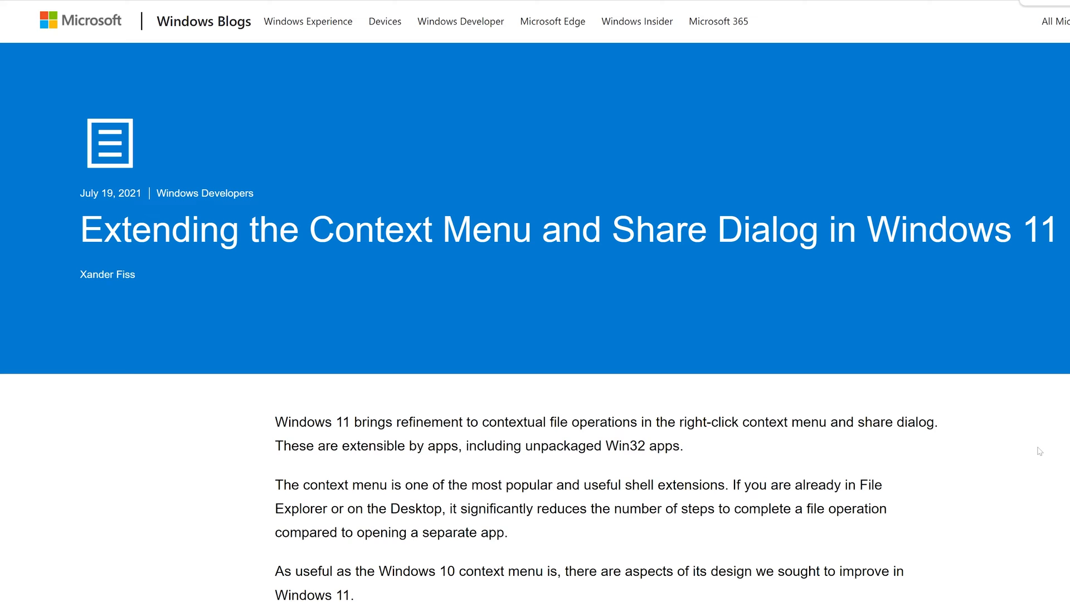
Scroll through 'Extending the Context Menu and Share Dialog in Windows 11' to its improvements list.
scroll("down", 3)
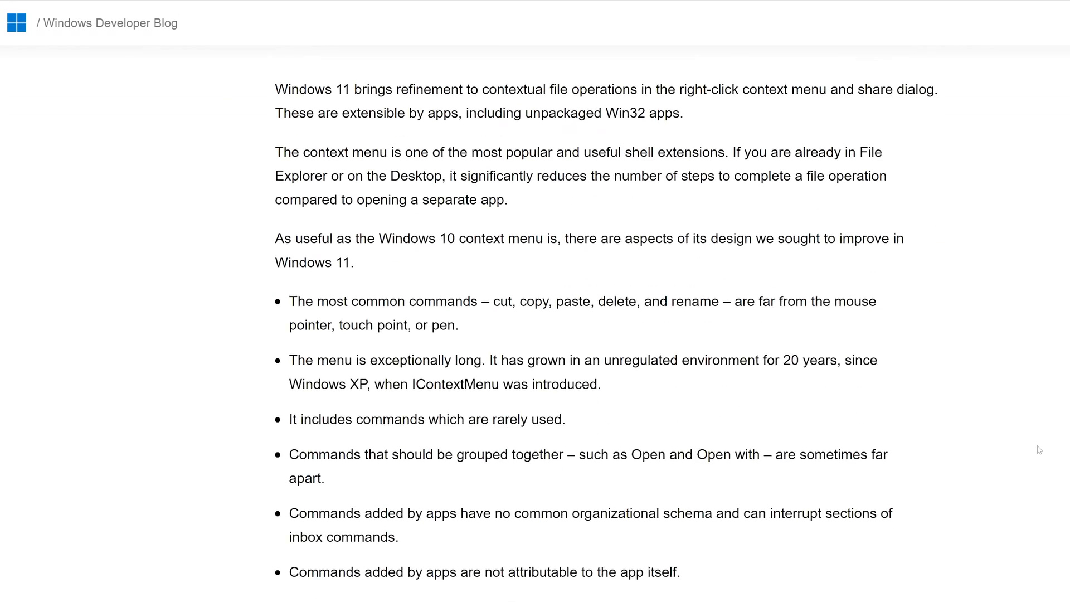
scroll("down", 3)
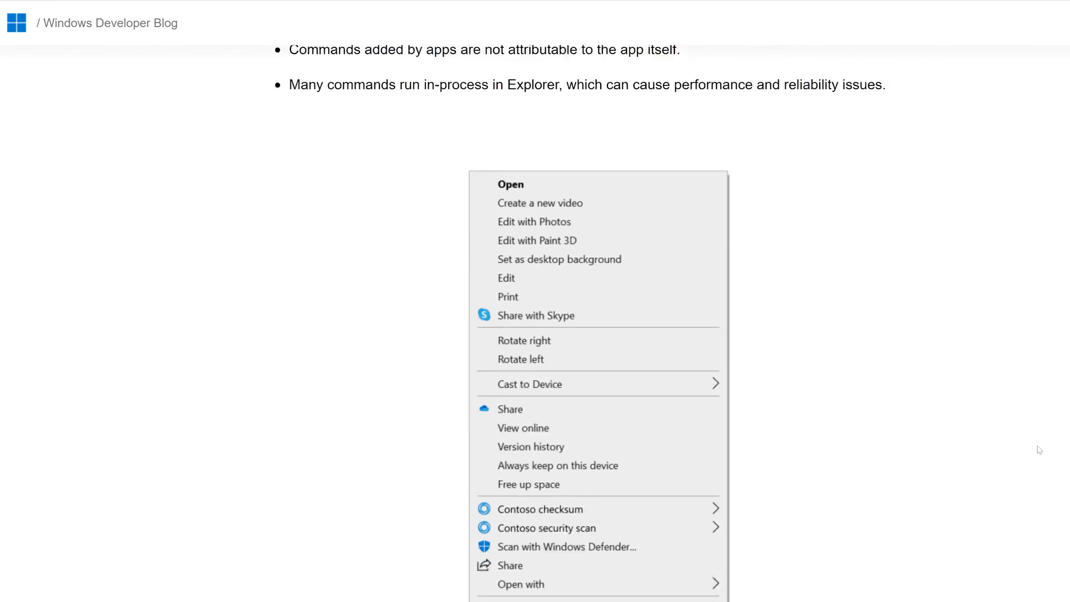
scroll("down", 3)
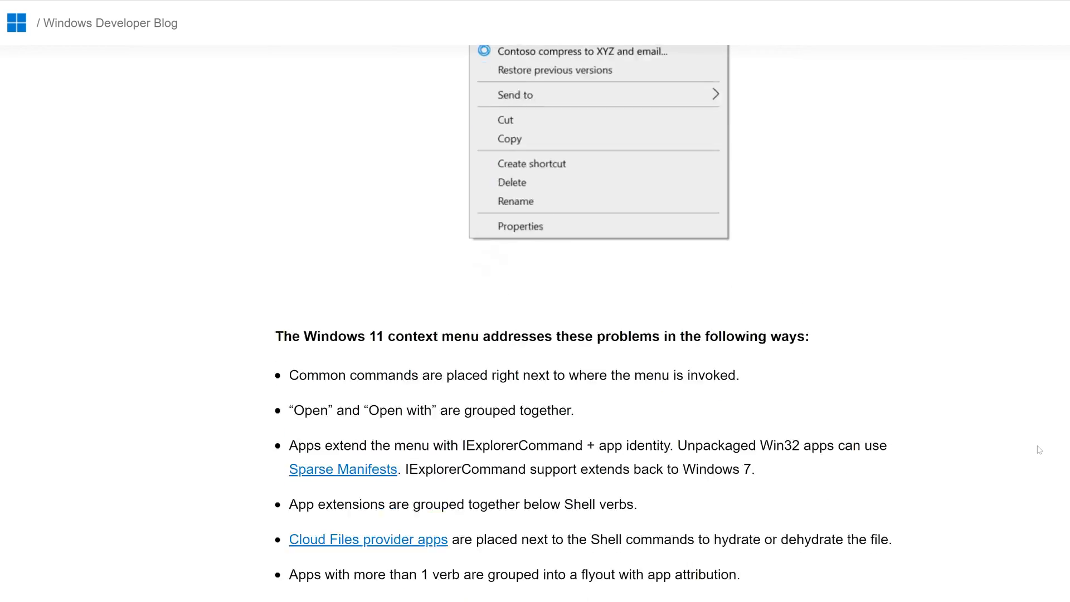
scroll("down", 3)
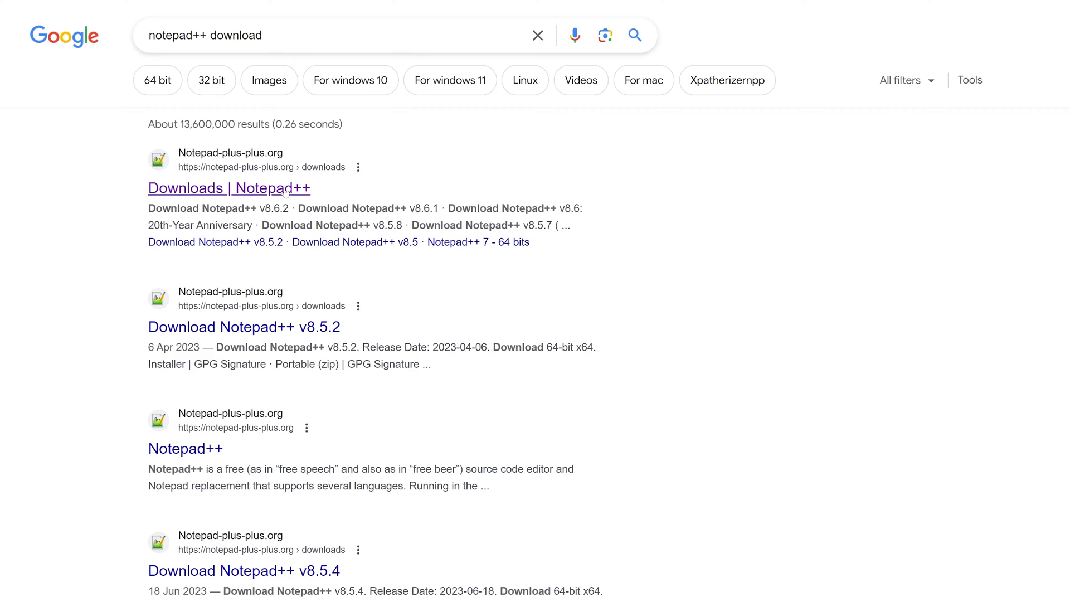
Open the 'Downloads | Notepad++' search result.
left_click(228, 188)
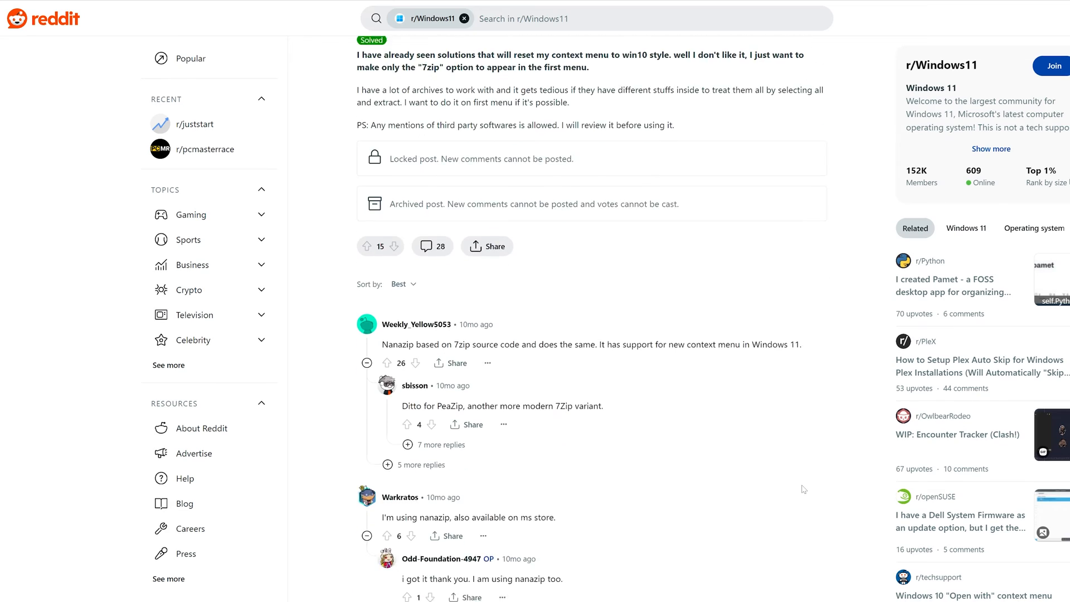
Scroll the r/Windows11 thread's comments recommending NanaZip and PeaZip.
scroll("down", 3)
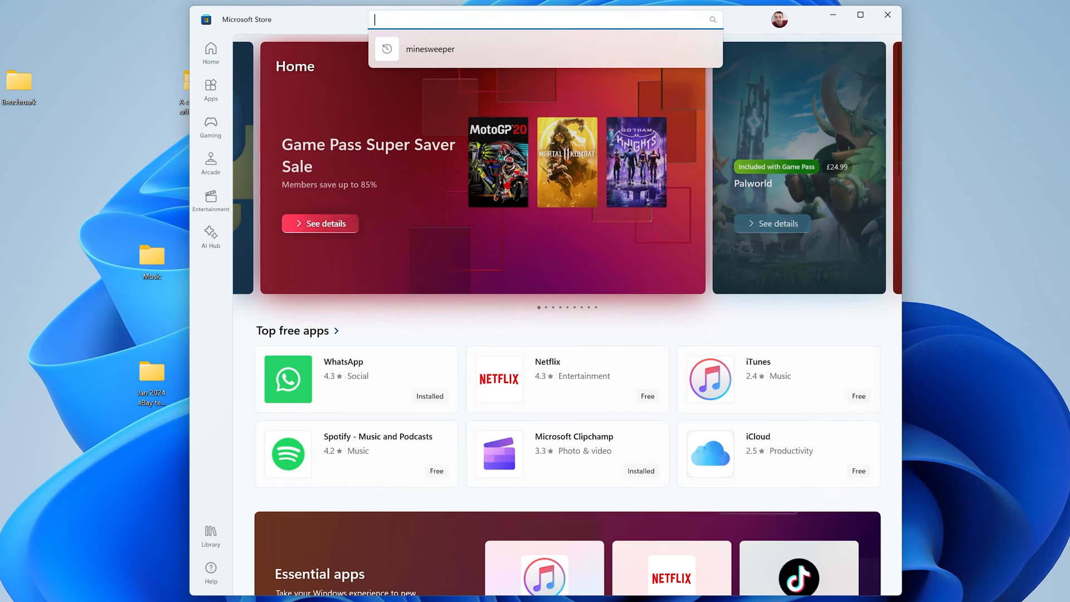
Search the Microsoft Store for 'nanazip'.
type("nanazip")
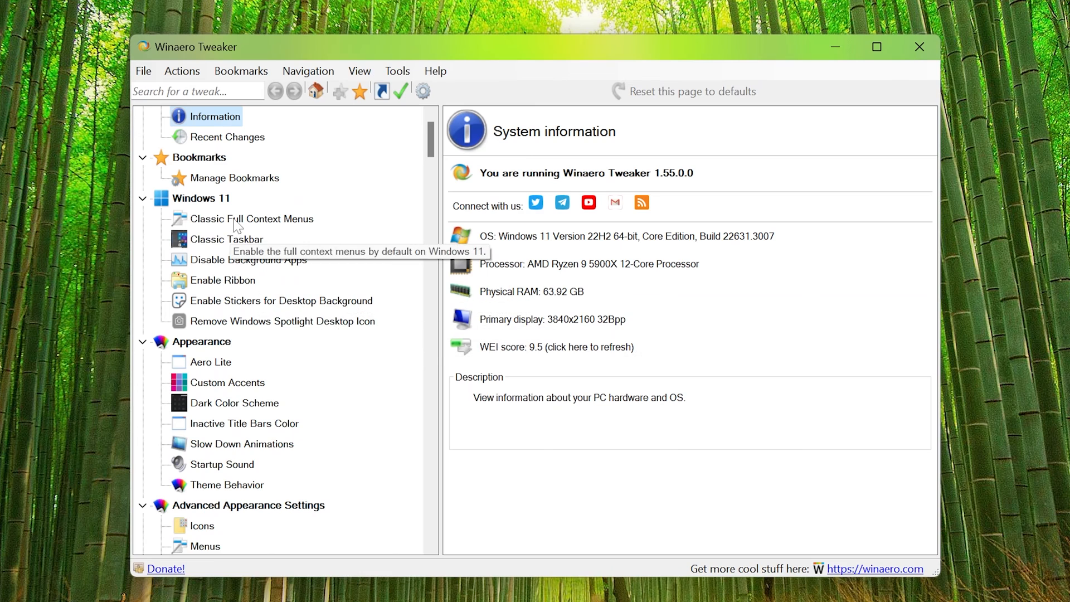
Show Winaero Tweaker's Windows 11 Enable Ribbon tweak with its description.
left_click(222, 280)
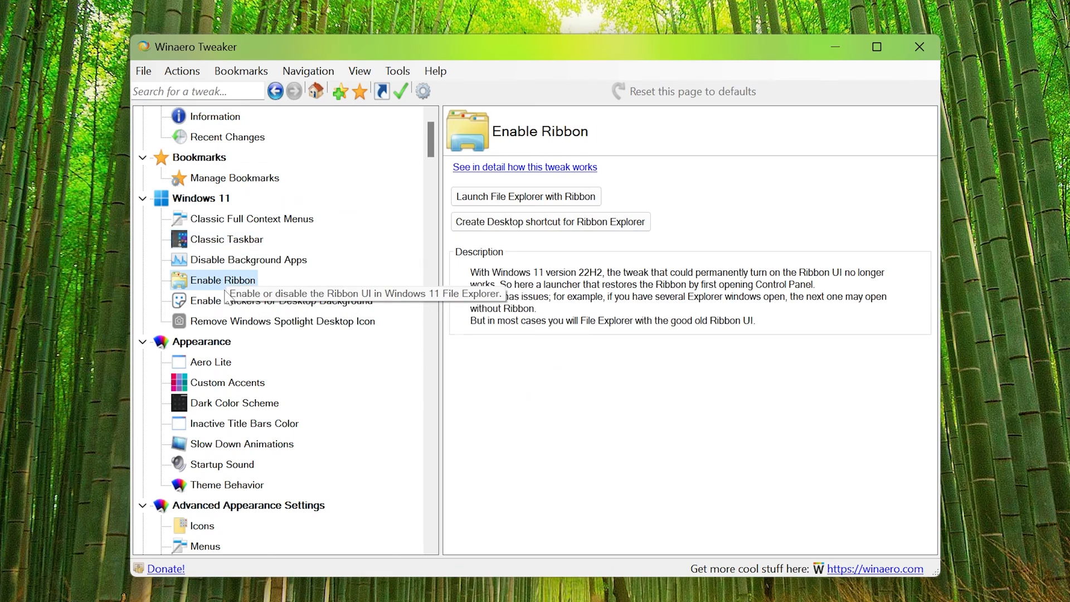
left_click(228, 382)
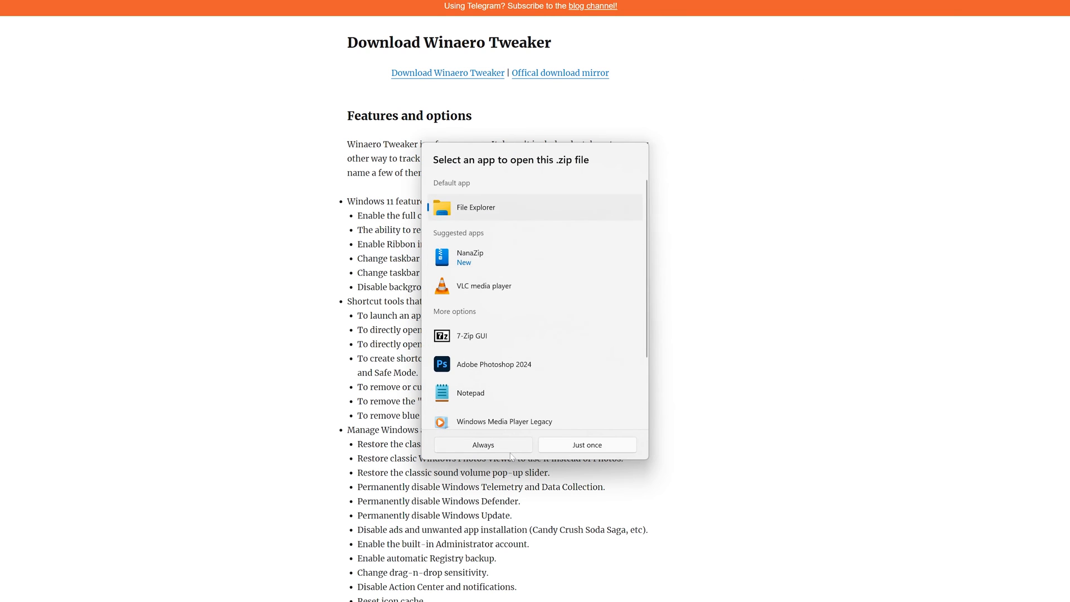
Extract all files from the downloaded winaerotweaker zip to the suggested folder.
left_click(483, 444)
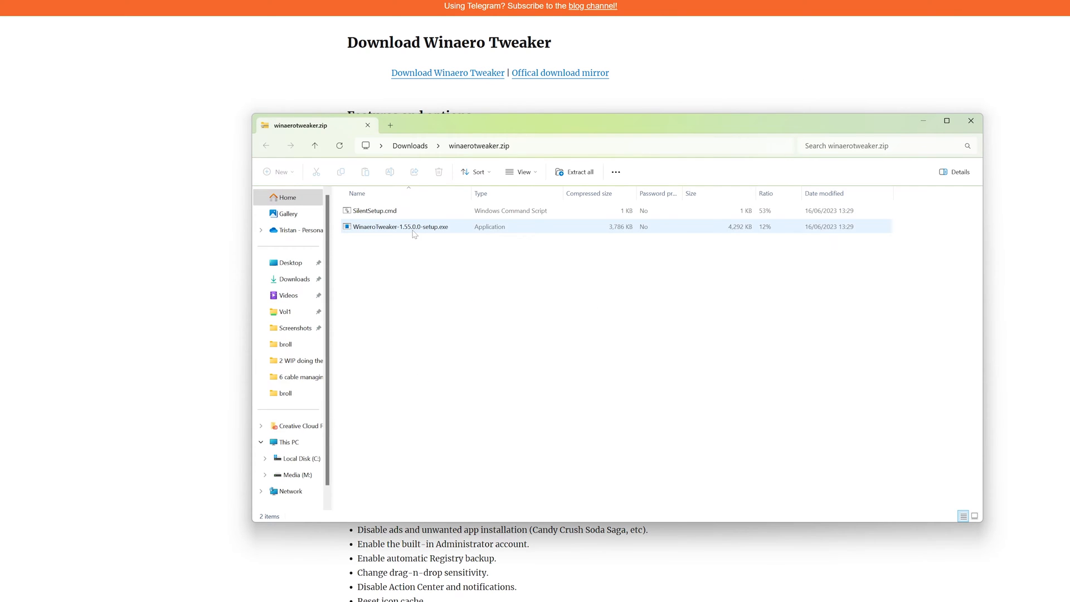
left_click(574, 171)
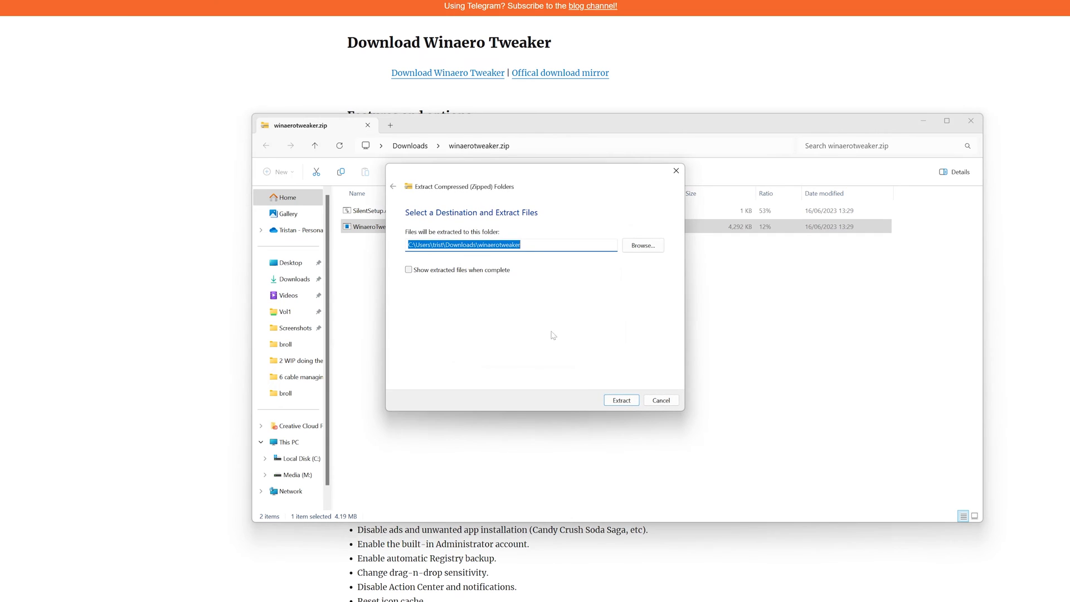
left_click(619, 400)
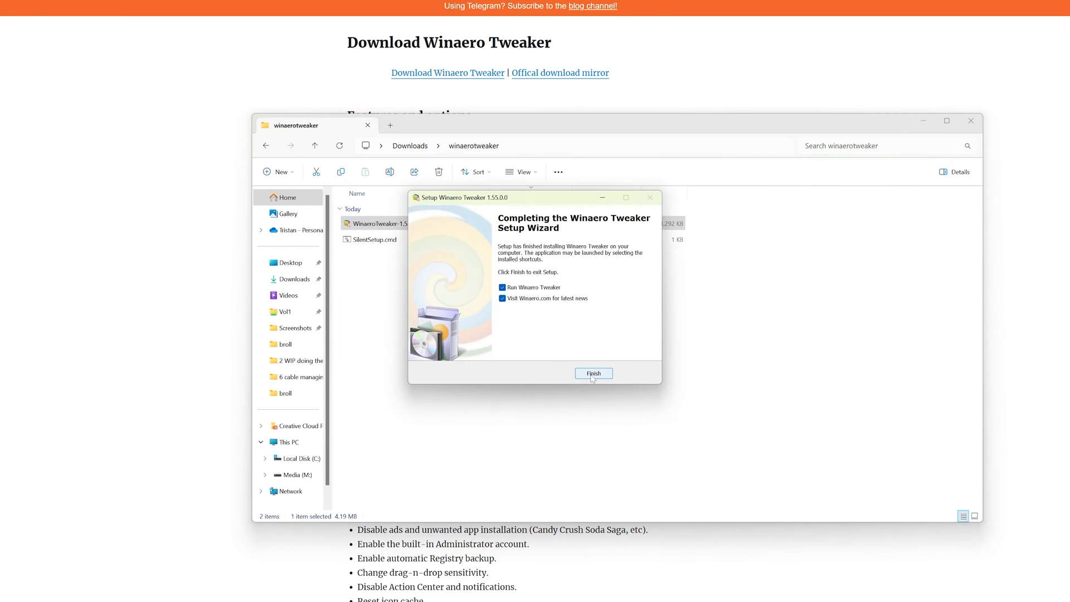
Finish the Winaero Tweaker setup, launch it, and accept the license agreement.
left_click(593, 374)
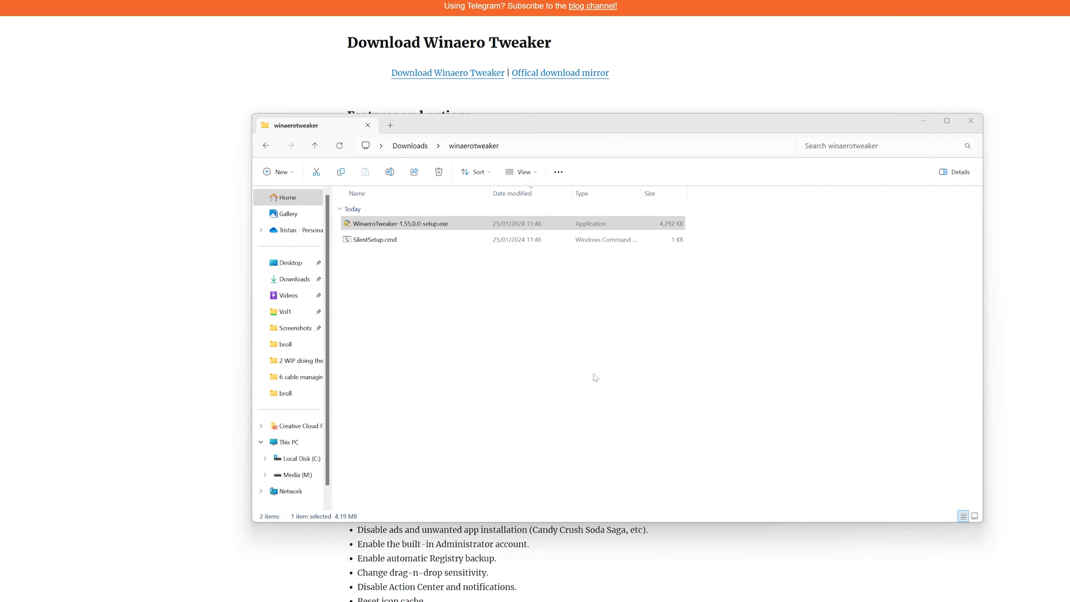
double_click(399, 223)
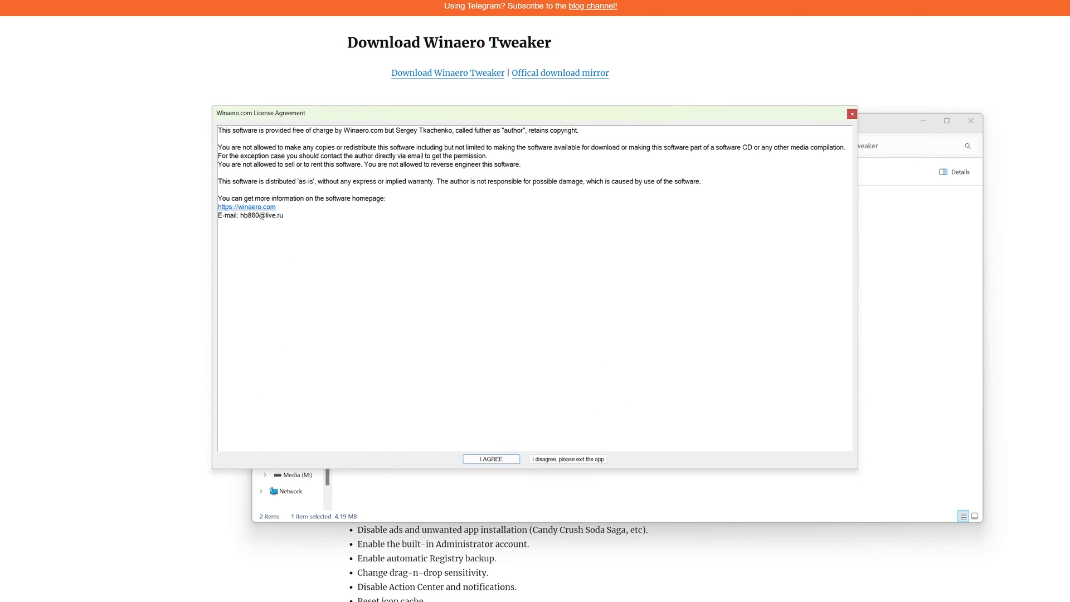
left_click(491, 458)
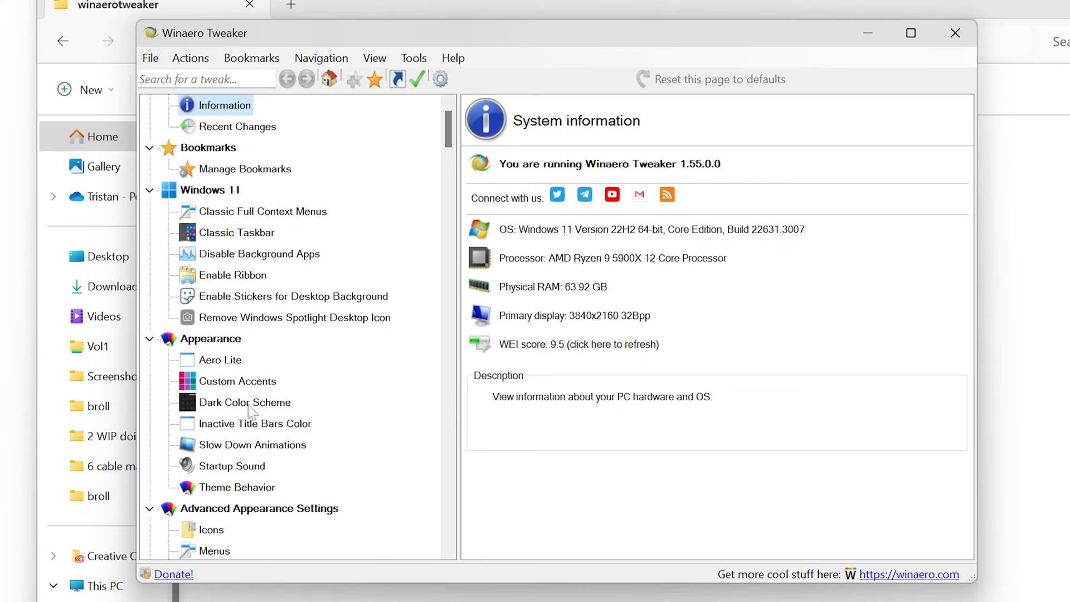
mouse_move(289, 217)
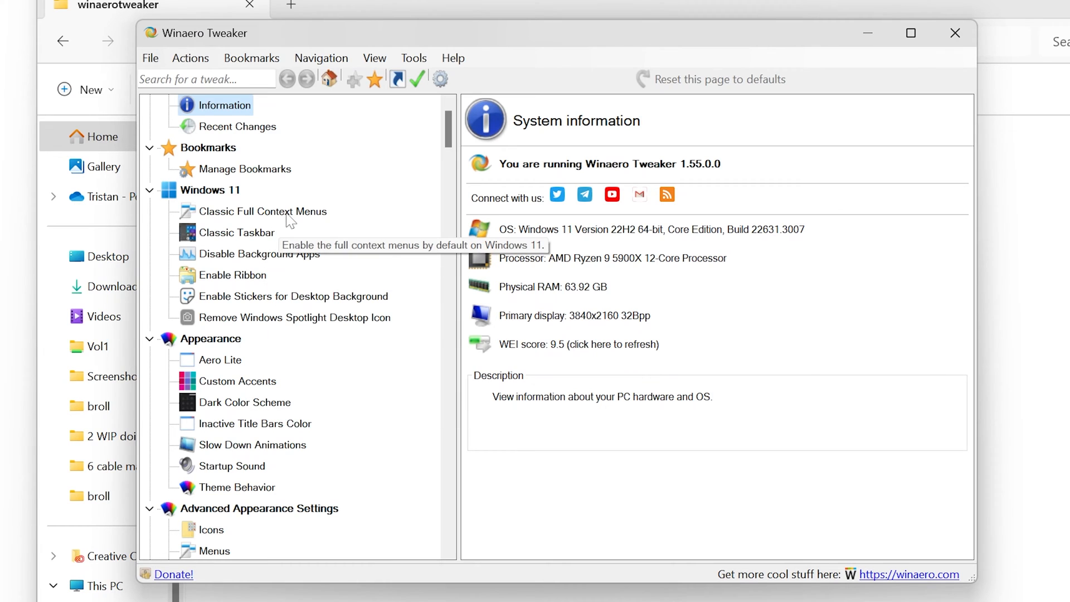
Tick 'Enable classic full context menus' on the Classic Full Context Menus tweak page.
left_click(262, 211)
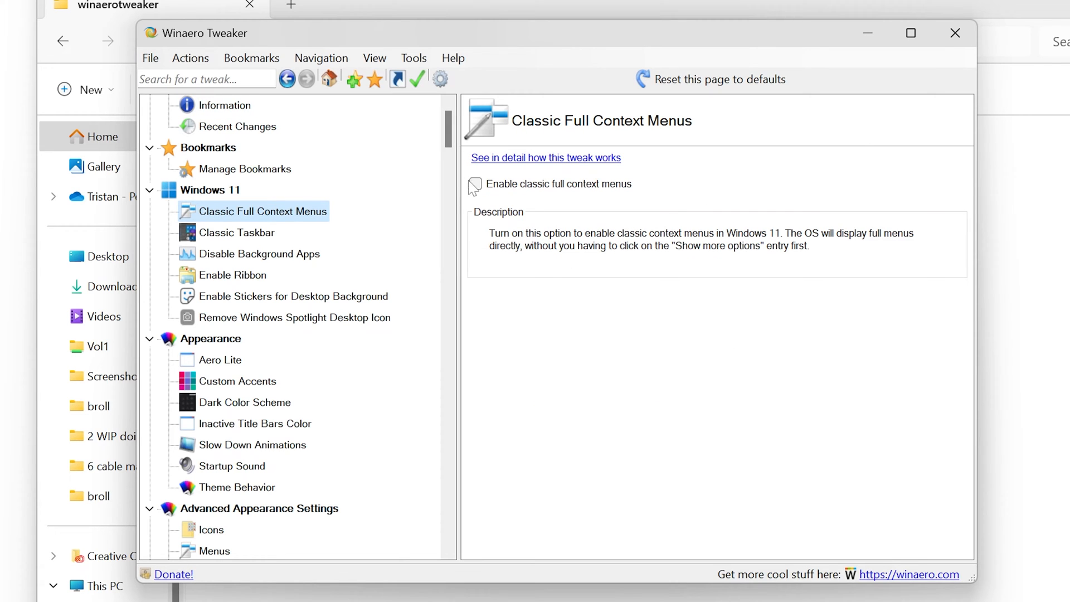
left_click(475, 183)
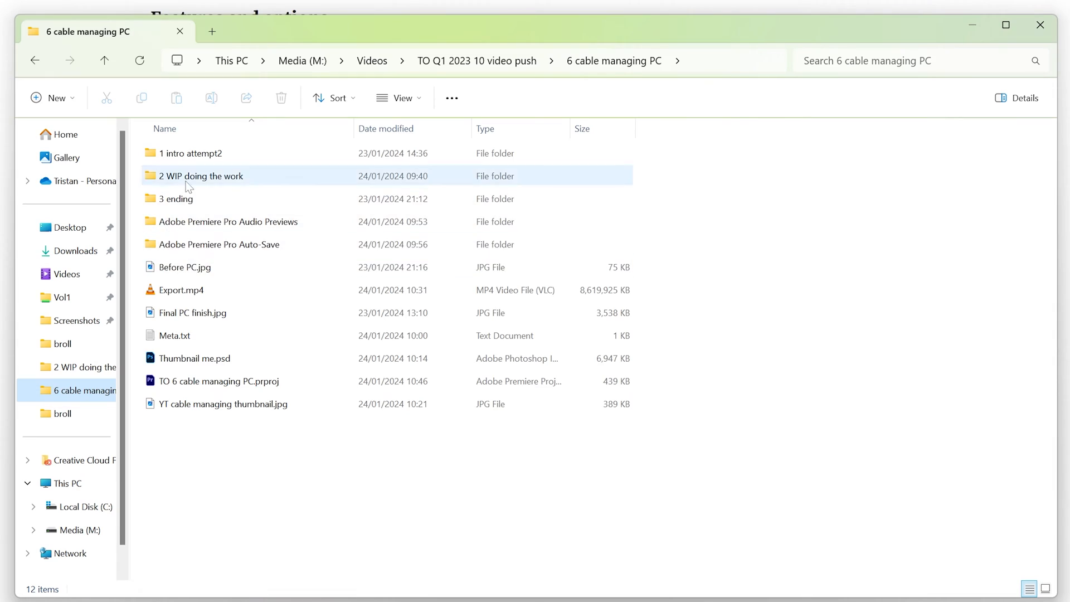
Open '2 WIP doing the work' and right-click the selected recordings.
double_click(200, 175)
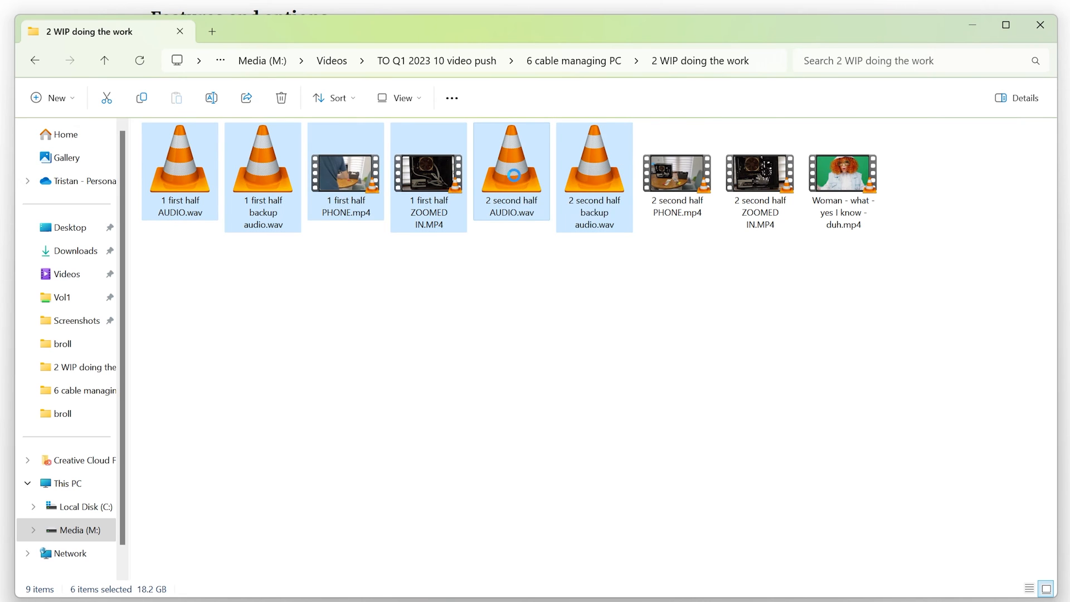
right_click(511, 171)
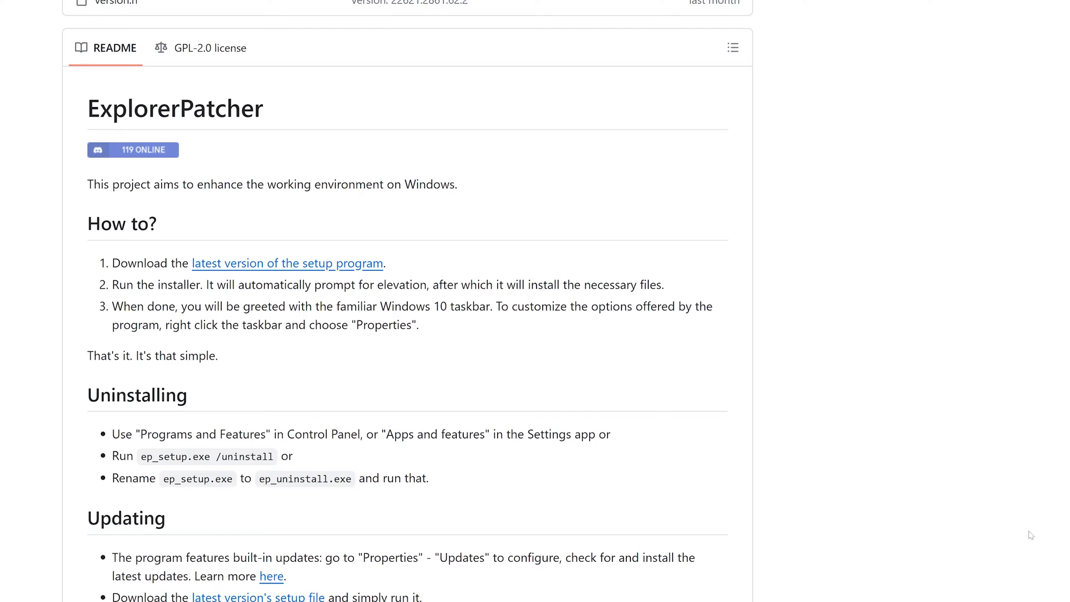
Scroll the ExplorerPatcher README to its install, uninstall and update instructions.
scroll("down", 3)
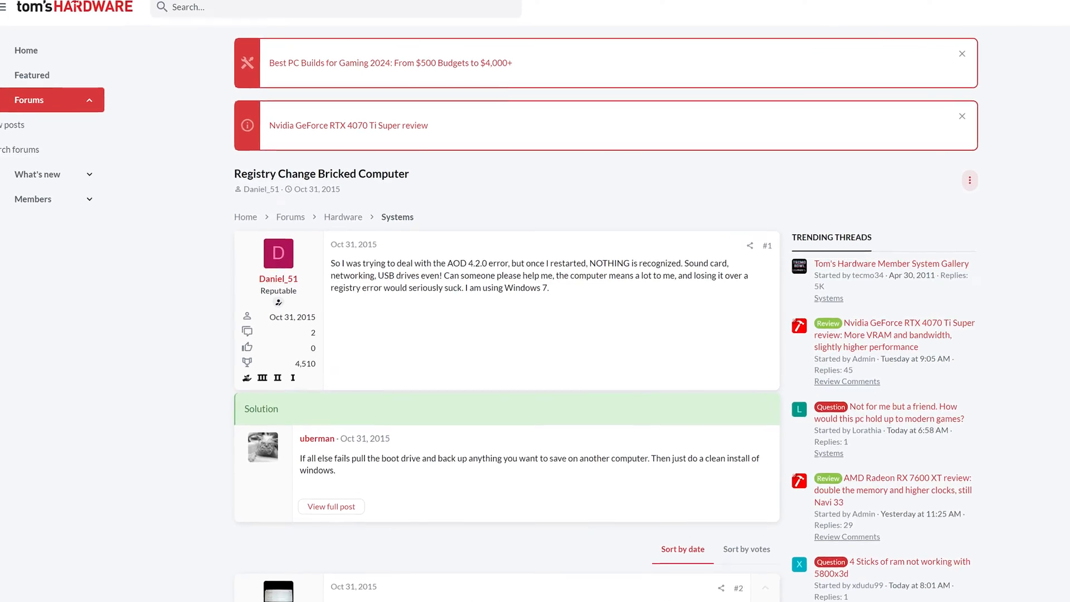
Open the 'Registry Change Bricked Computer' thread on Tom's Hardware.
left_click(325, 587)
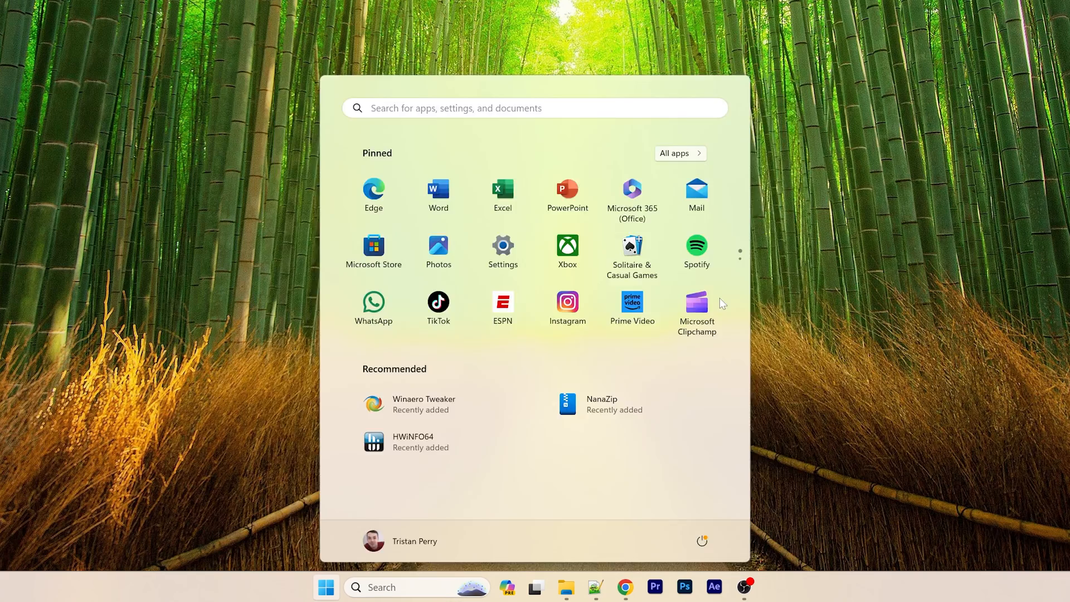
Search Start for 'terminal' and launch Windows Terminal as administrator.
type("terminal")
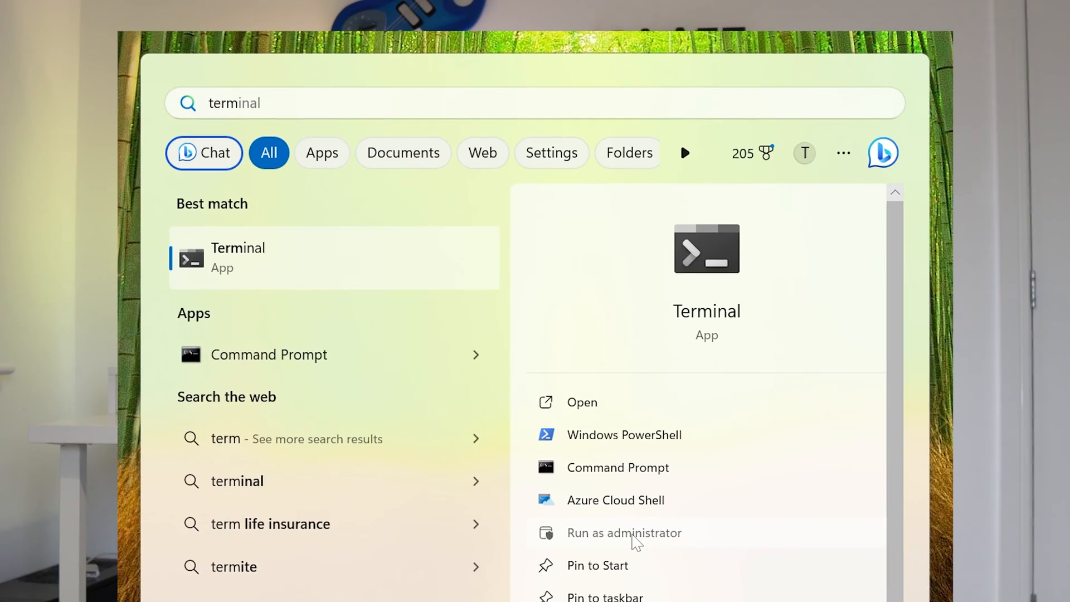
left_click(623, 532)
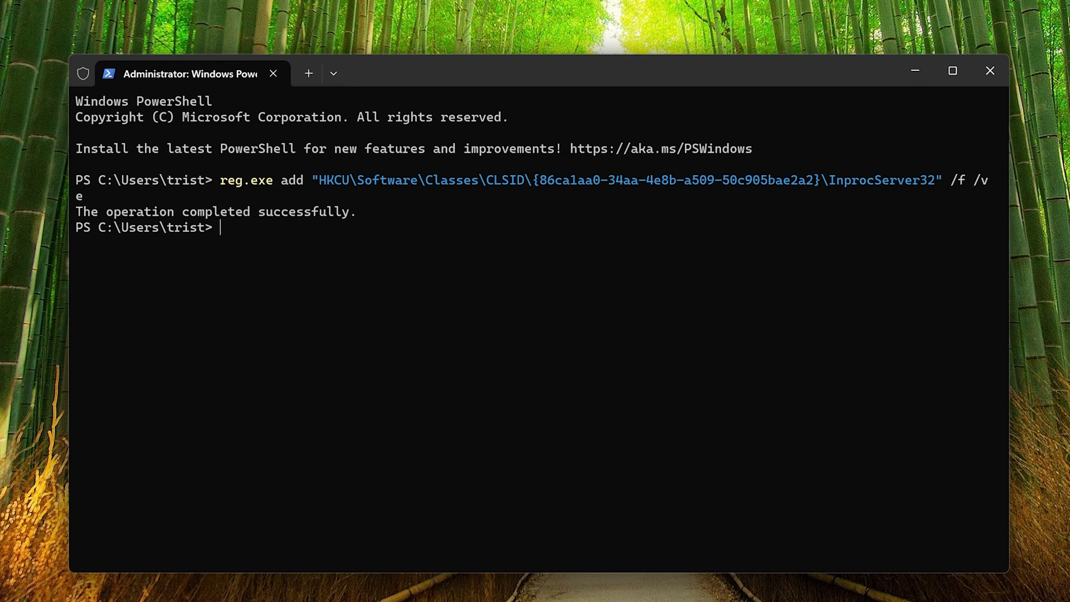
mouse_move(394, 336)
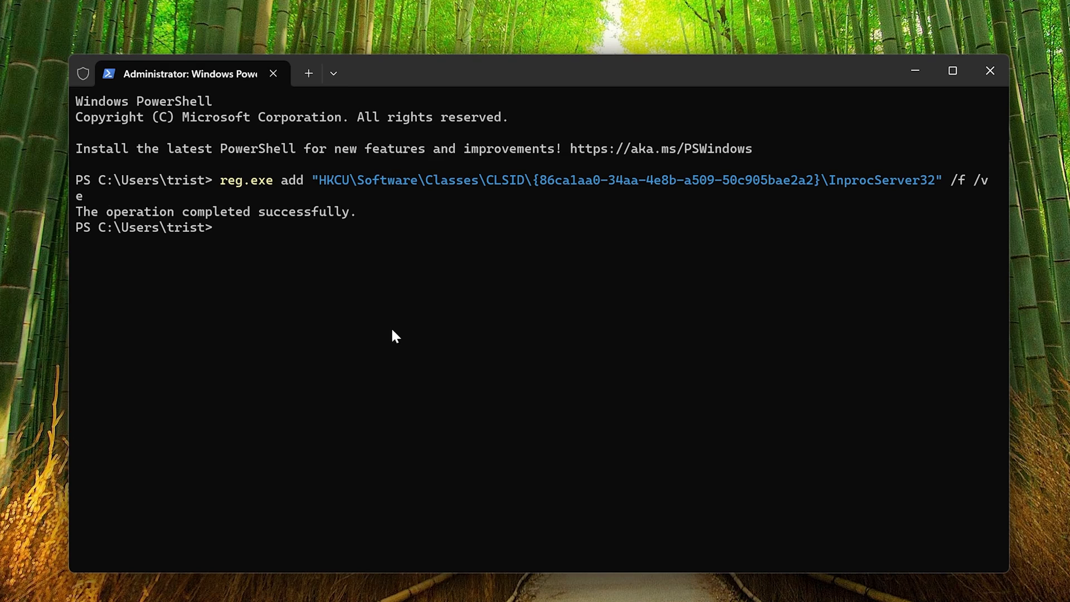